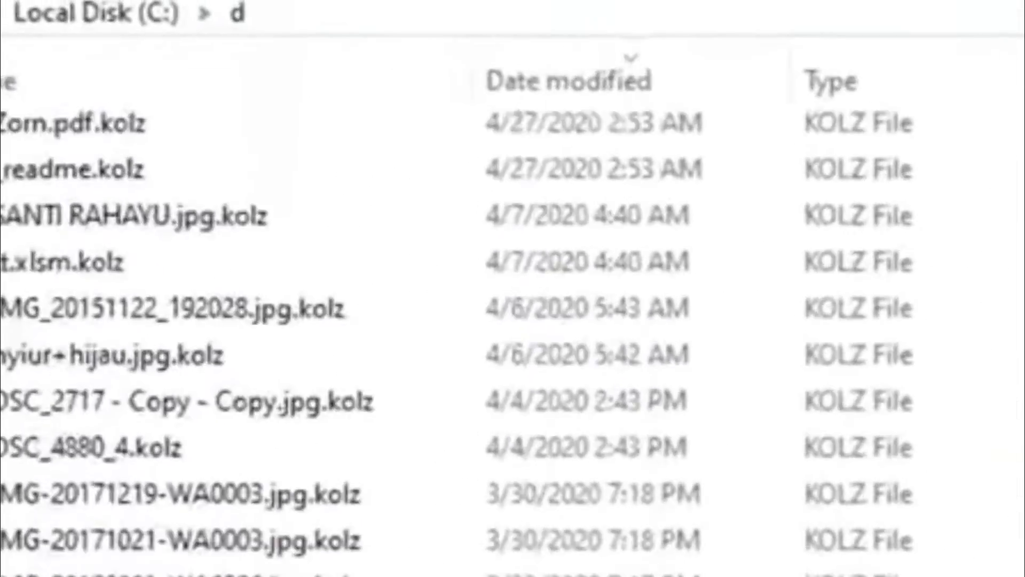
scroll("down", 3)
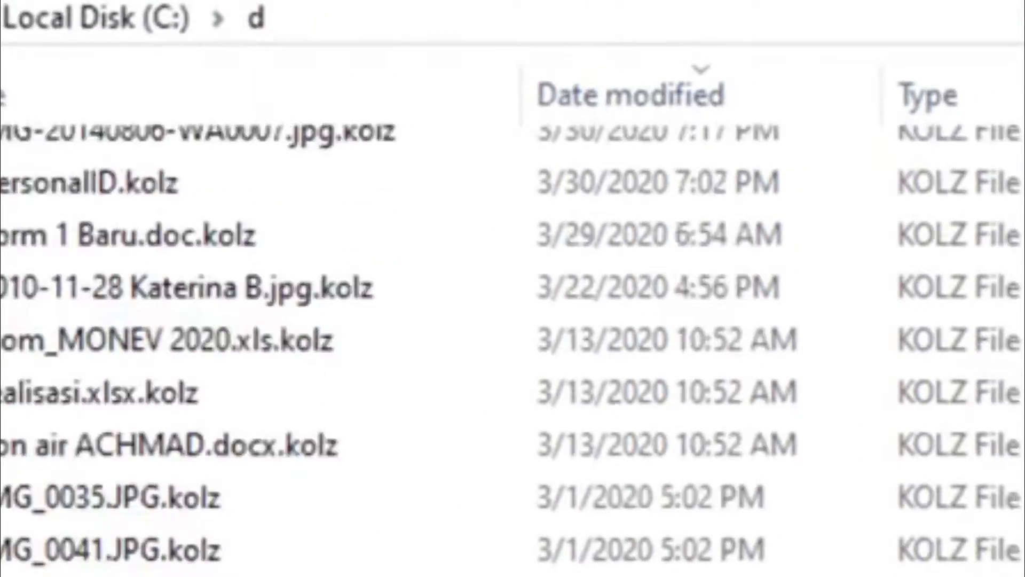